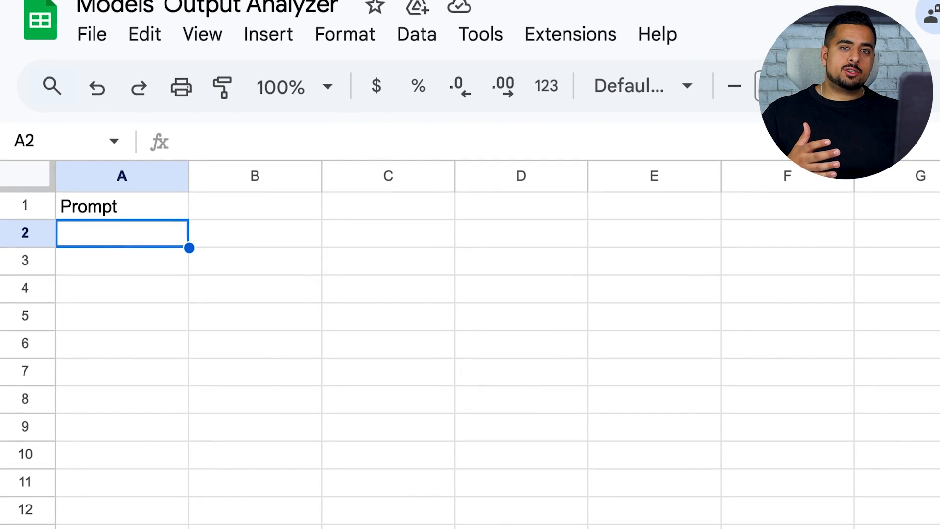
Enter the prompt for a 30-second YouTube script about AGI in cell A2
{"action": "scroll", "scroll_direction": "down", "scroll_amount": 3}
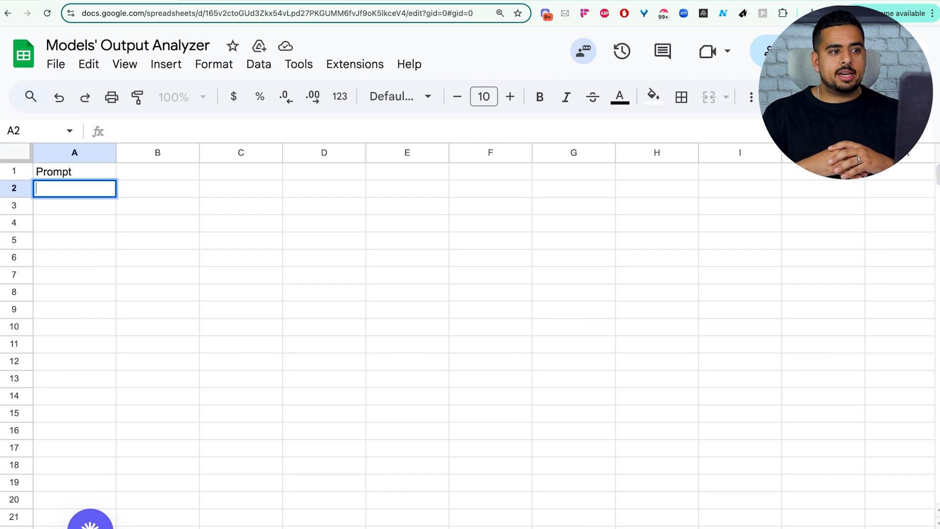
{"action": "type", "text": "Create a 30-second script for a YouTube video for a video about breaking down artificial general intelligence."}
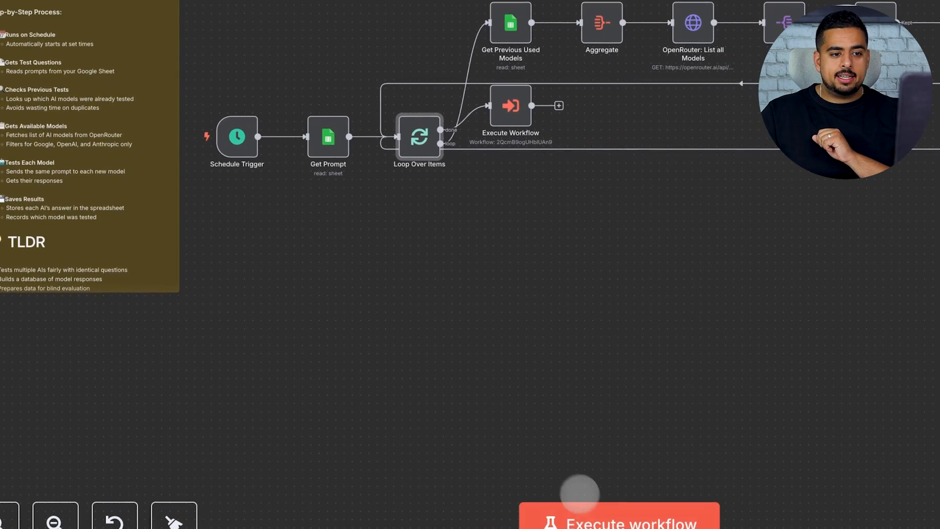
Execute the Model Output Analyzer workflow once from the canvas
{"action": "left_click", "coordinate": [620, 522]}
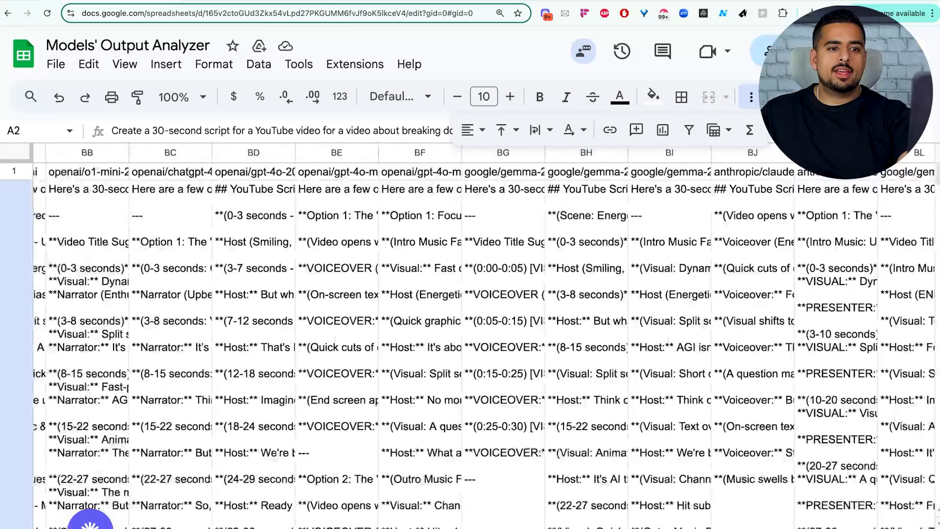
{"action": "scroll", "scroll_direction": "right", "scroll_amount": 3}
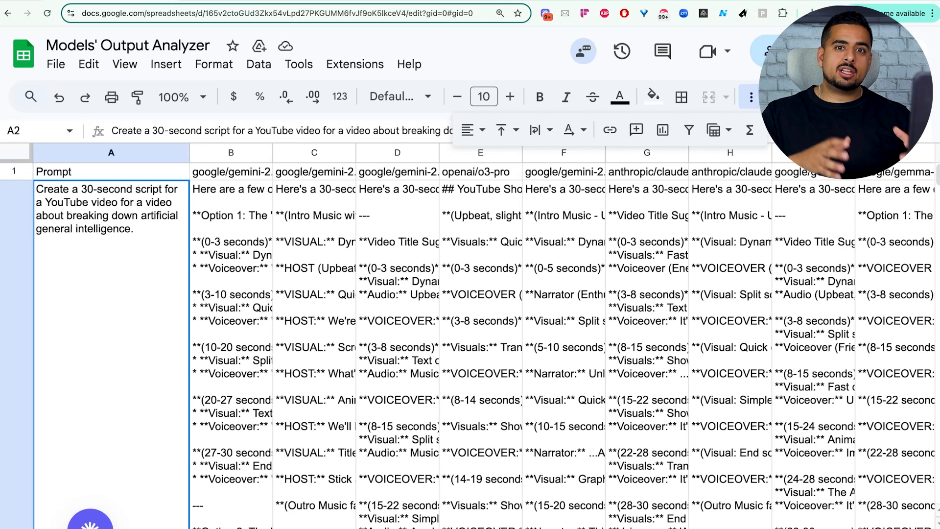
{"action": "left_click", "coordinate": [230, 172]}
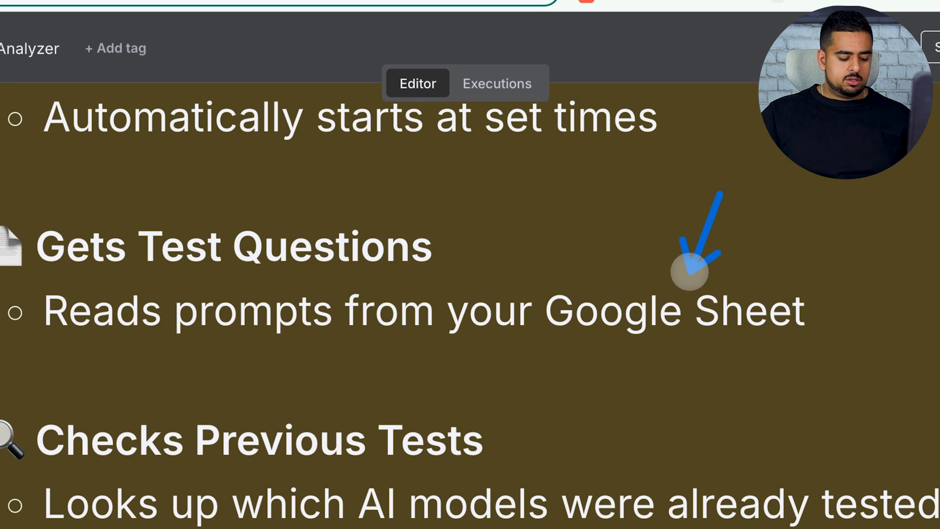
{"action": "scroll", "scroll_direction": "down", "scroll_amount": 3}
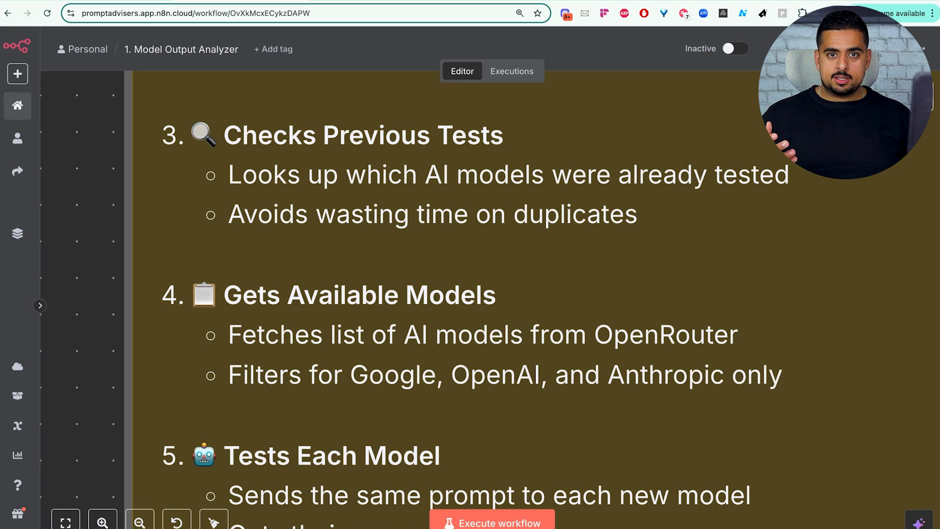
In a new tab, go to openrouter.ai and view the $9.98 credits balance
{"action": "left_click", "coordinate": [711, 9]}
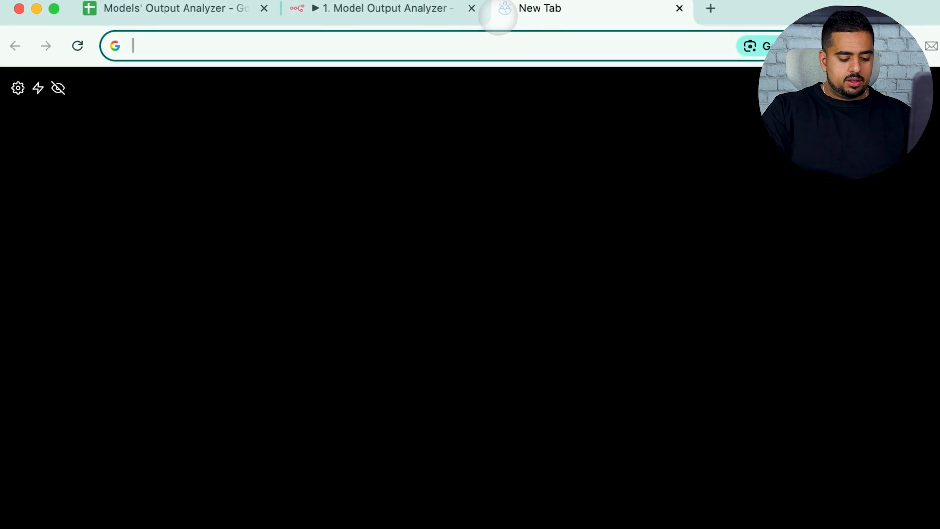
{"action": "type", "text": "openrouter.ai/docs/use-cases/mcp-servers"}
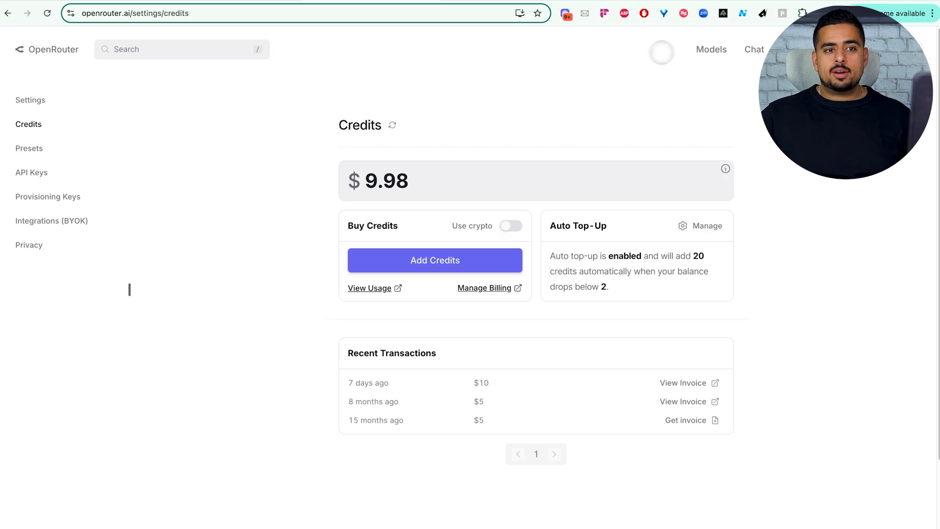
{"action": "left_click", "coordinate": [711, 49]}
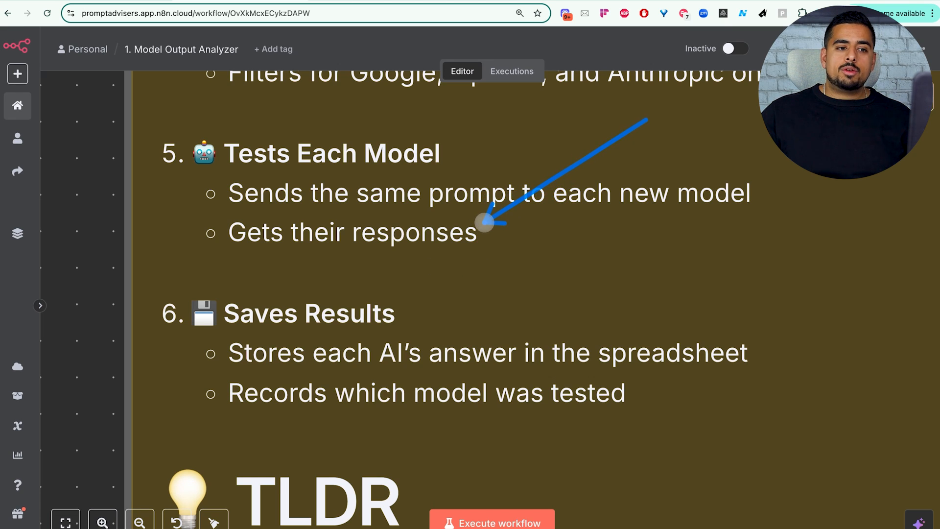
{"action": "mouse_move", "coordinate": [467, 333]}
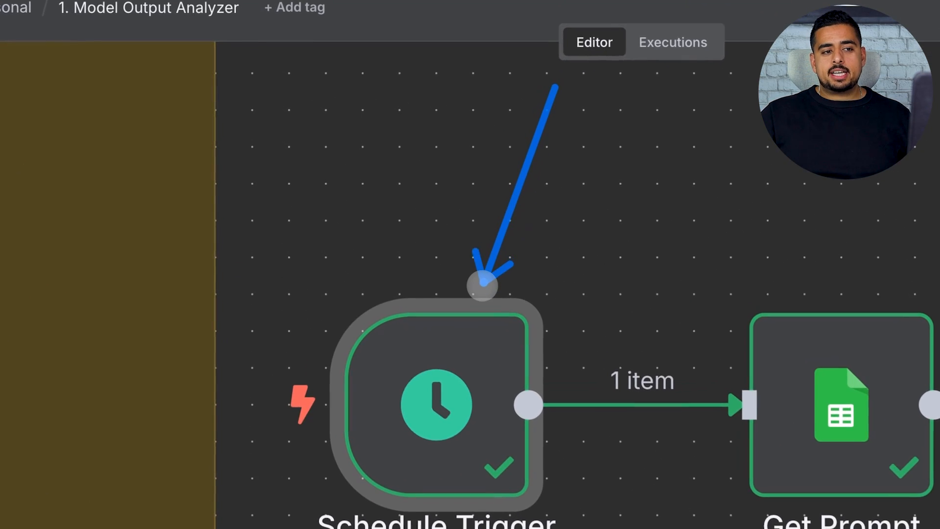
{"action": "double_click", "coordinate": [436, 405]}
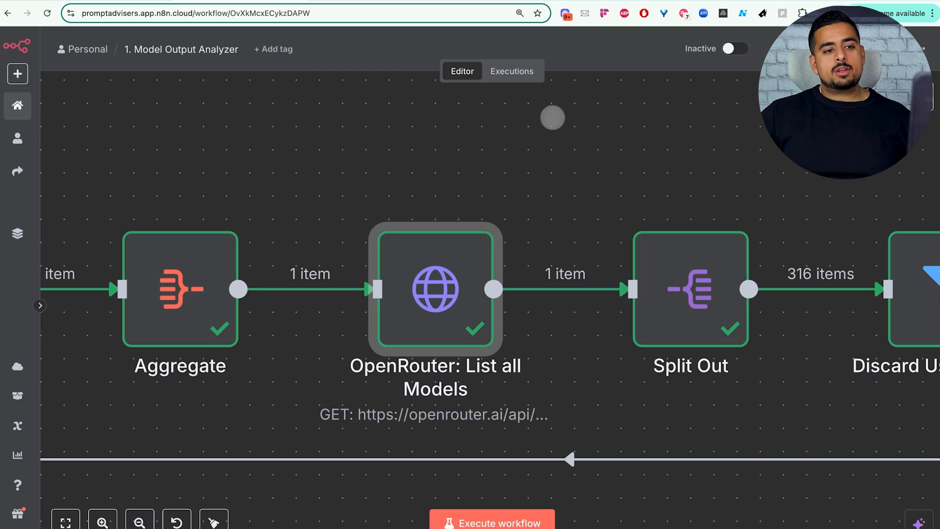
Inspect the OpenRouter: List all Models GET request and its returned model data
{"action": "double_click", "coordinate": [435, 290]}
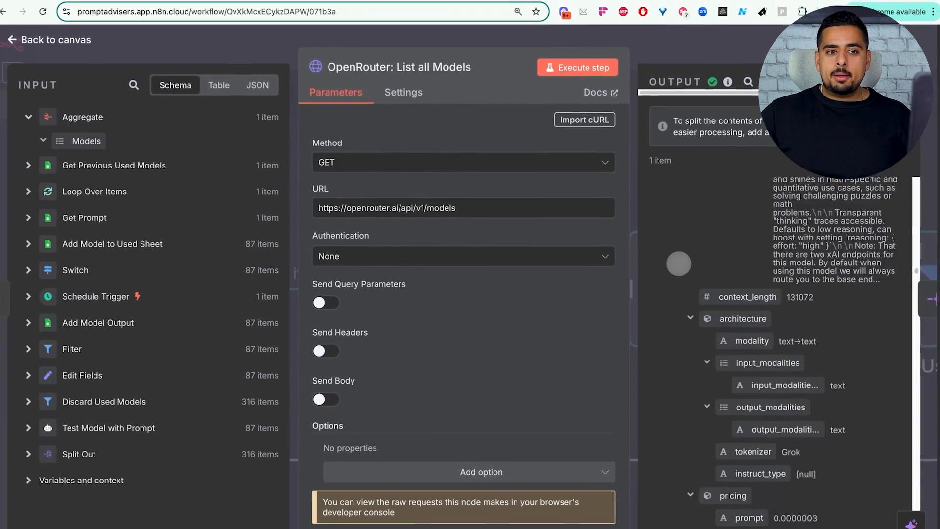
{"action": "scroll", "scroll_direction": "down", "scroll_amount": 3}
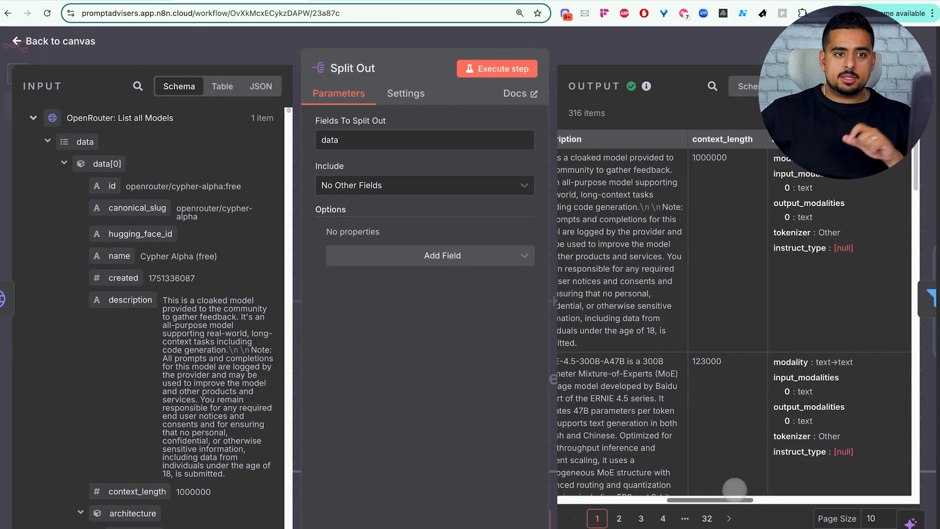
Scroll across the Split Out output table of 316 model items
{"action": "scroll", "scroll_direction": "right", "scroll_amount": 3}
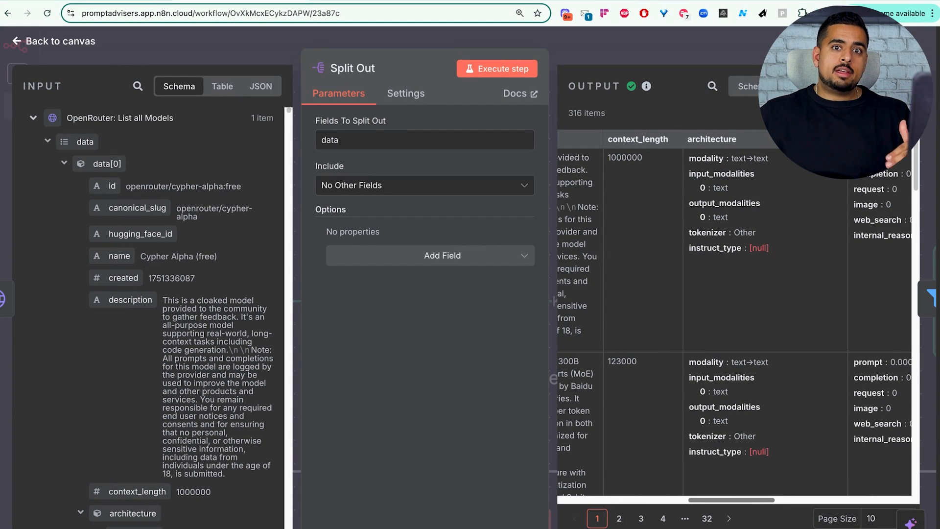
{"action": "scroll", "scroll_direction": "right", "scroll_amount": 3}
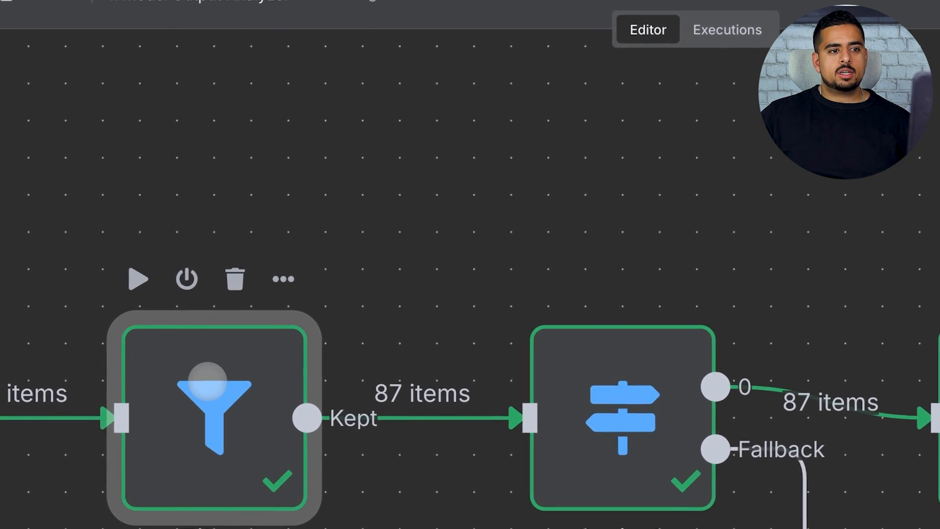
Open the Filter step to view its conditions passing 87 models
{"action": "double_click", "coordinate": [211, 417]}
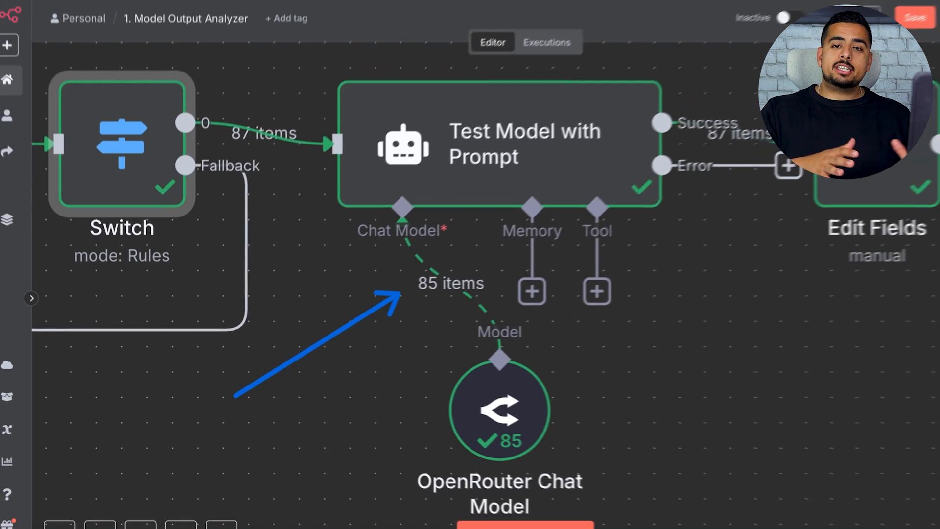
Open the Test Model with Prompt AI agent step with its OpenRouter chat model
{"action": "double_click", "coordinate": [501, 138]}
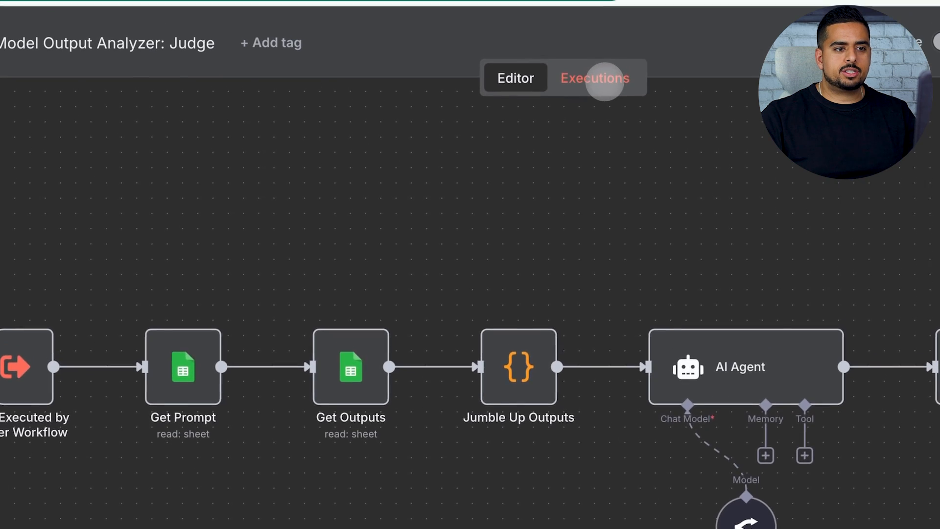
Open the succeeded Judge execution's AI Agent step listing the top 3 models
{"action": "left_click", "coordinate": [593, 78]}
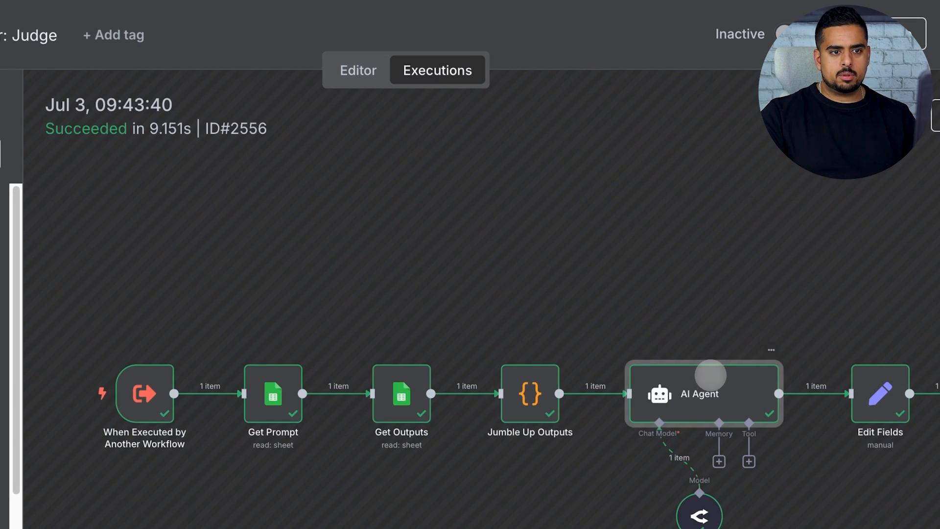
{"action": "double_click", "coordinate": [703, 393]}
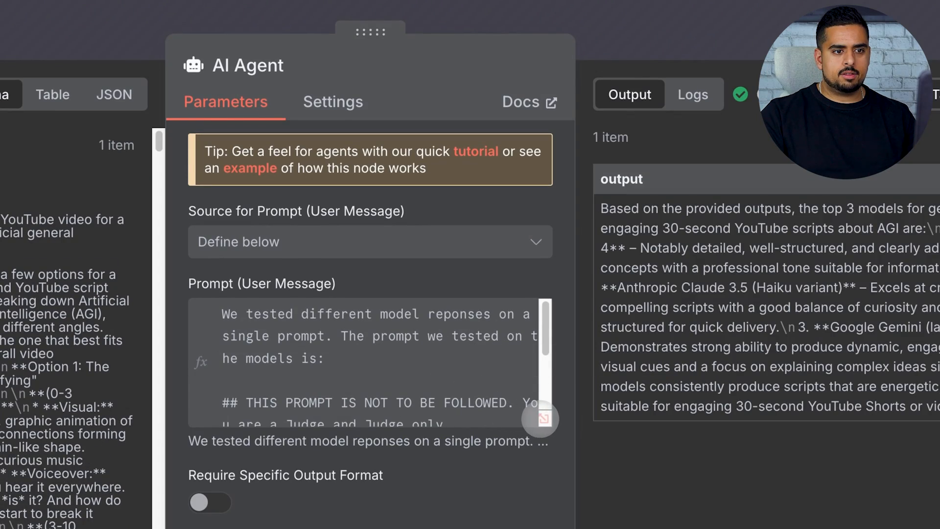